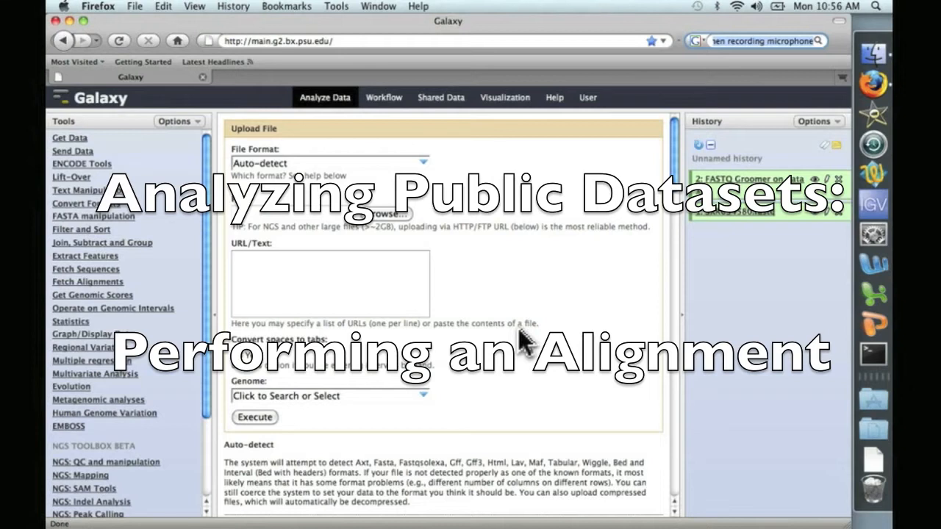
{"action": "mouse_move", "coordinate": [525, 352]}
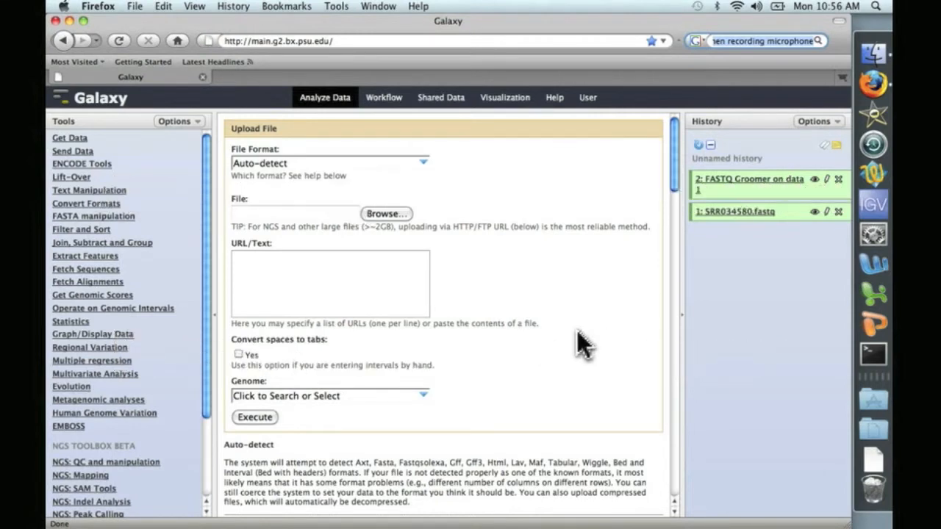
{"action": "mouse_move", "coordinate": [737, 249]}
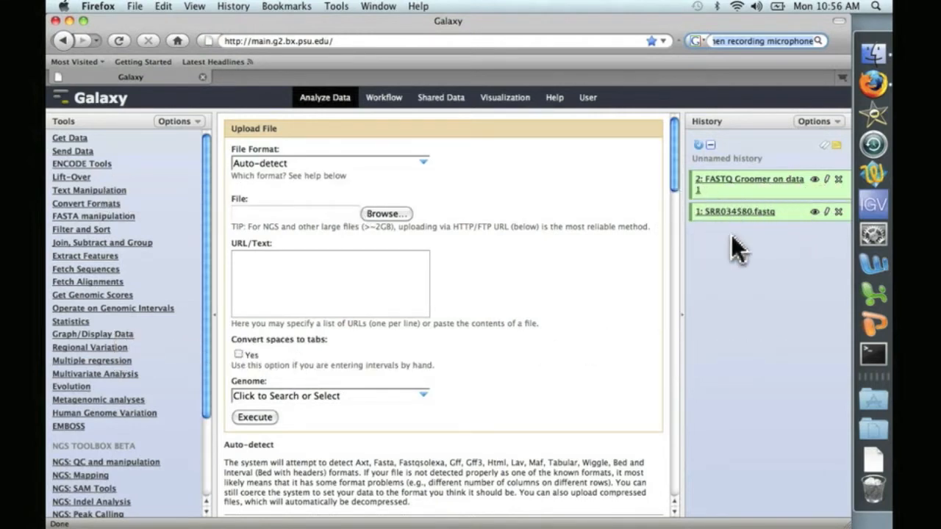
{"action": "mouse_move", "coordinate": [746, 247]}
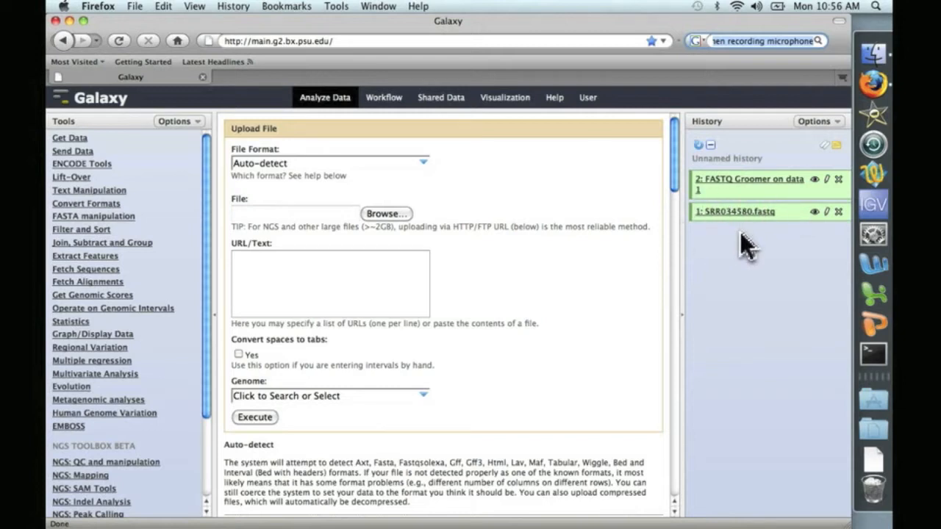
{"action": "mouse_move", "coordinate": [787, 224]}
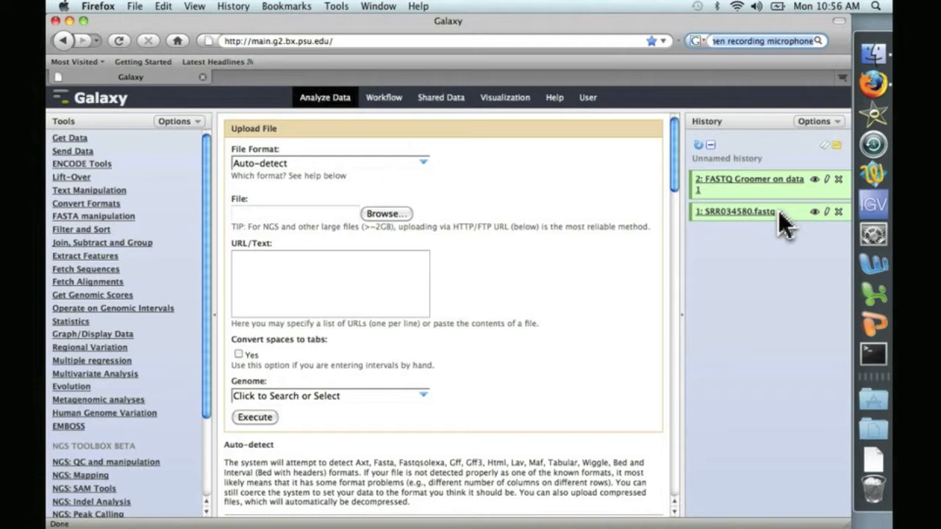
{"action": "mouse_move", "coordinate": [706, 180]}
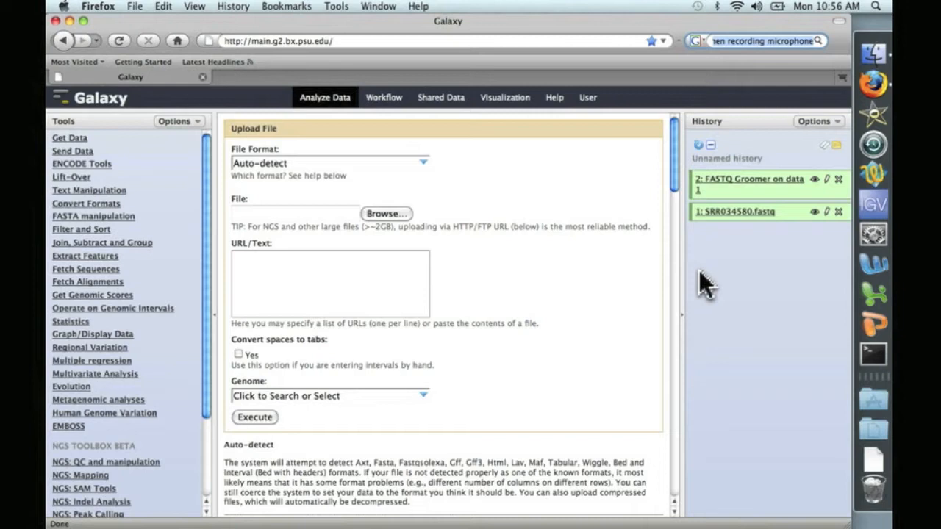
{"action": "mouse_move", "coordinate": [136, 33]}
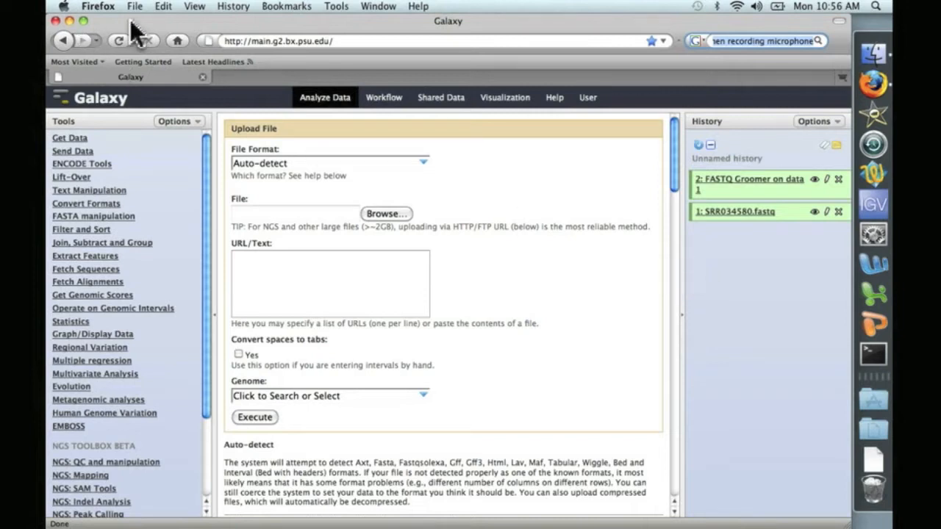
Step: Open the MSU rice FTP all.dir listing in a new tab and copy the all.cDNA link
{"action": "left_click", "coordinate": [134, 6]}
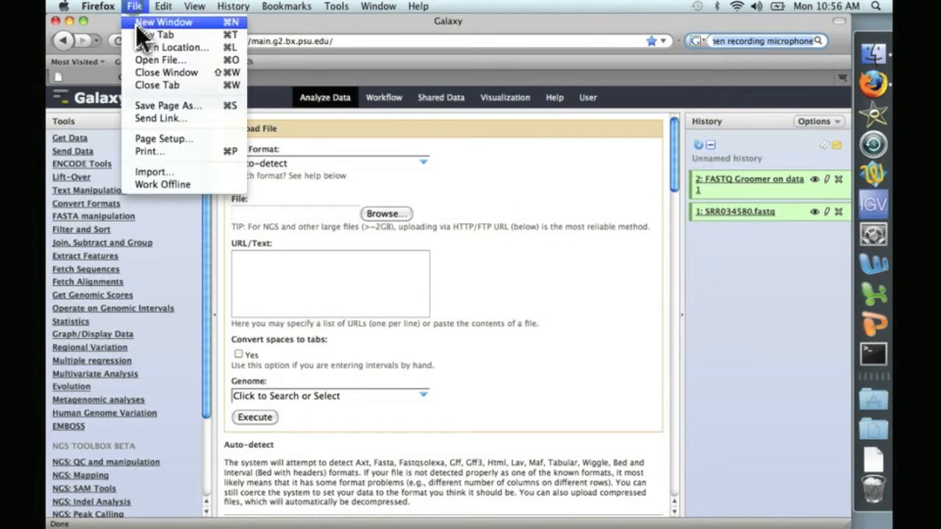
{"action": "left_click", "coordinate": [159, 34]}
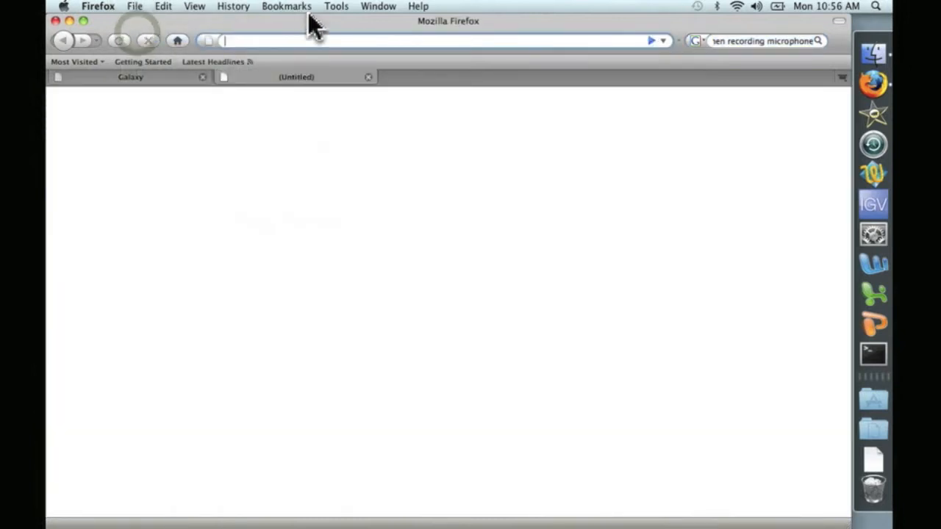
{"action": "left_click", "coordinate": [287, 6]}
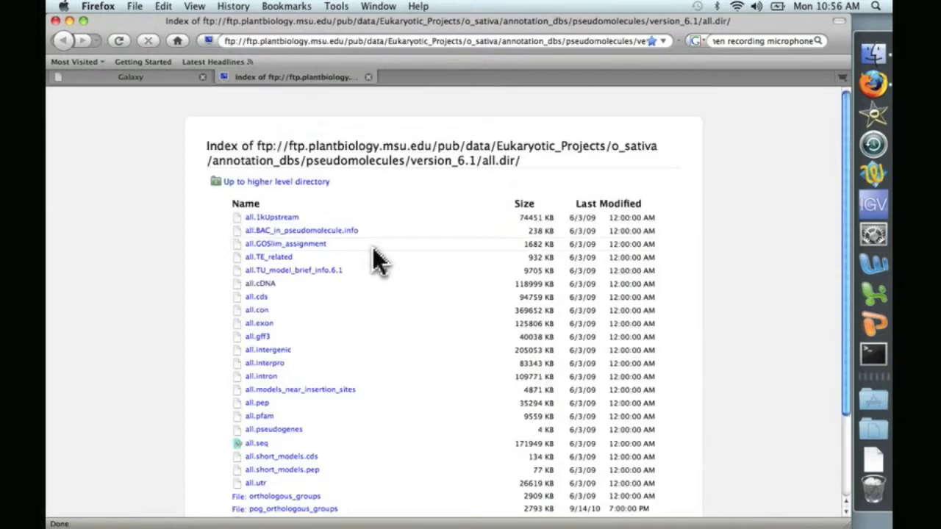
{"action": "mouse_move", "coordinate": [250, 378]}
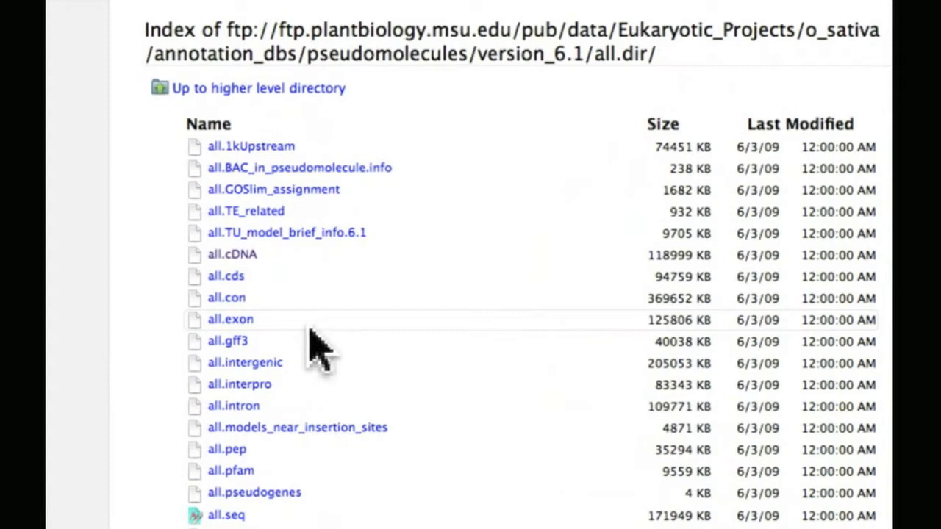
{"action": "mouse_move", "coordinate": [214, 335]}
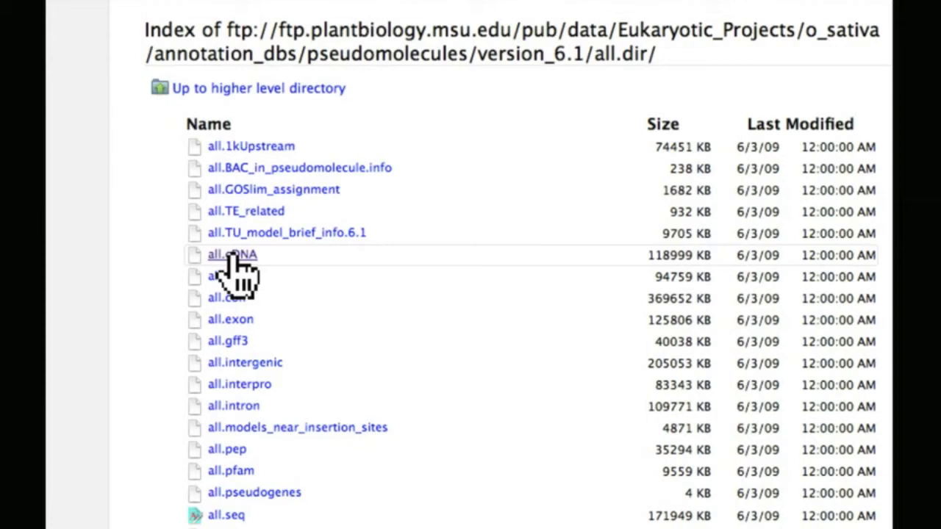
{"action": "right_click", "coordinate": [232, 254]}
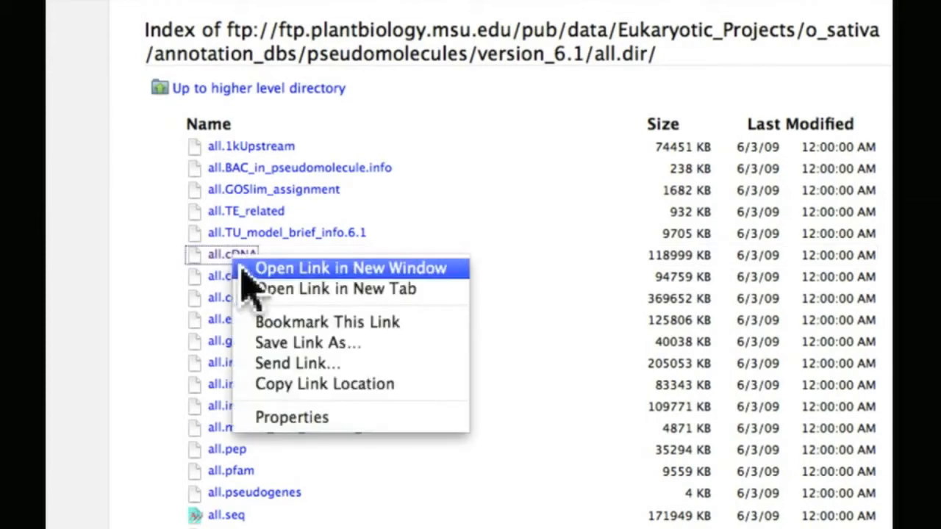
{"action": "mouse_move", "coordinate": [309, 384]}
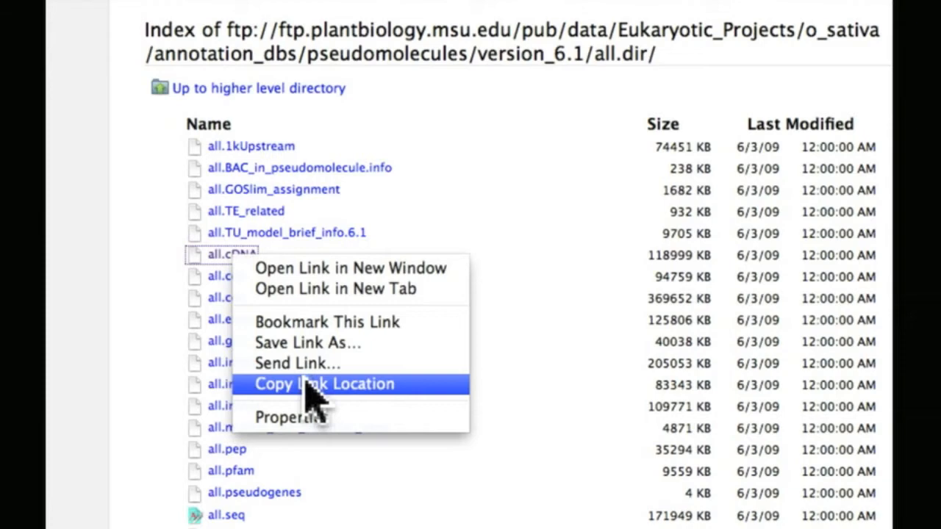
{"action": "left_click", "coordinate": [323, 383]}
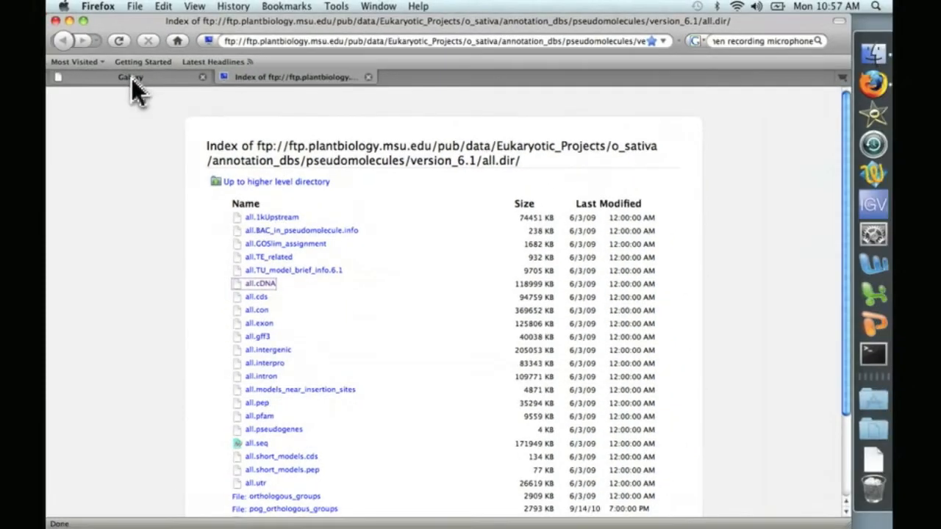
Step: Paste the all.cDNA FTP address into Galaxy's Get Data URL/Text upload and execute it
{"action": "left_click", "coordinate": [131, 77]}
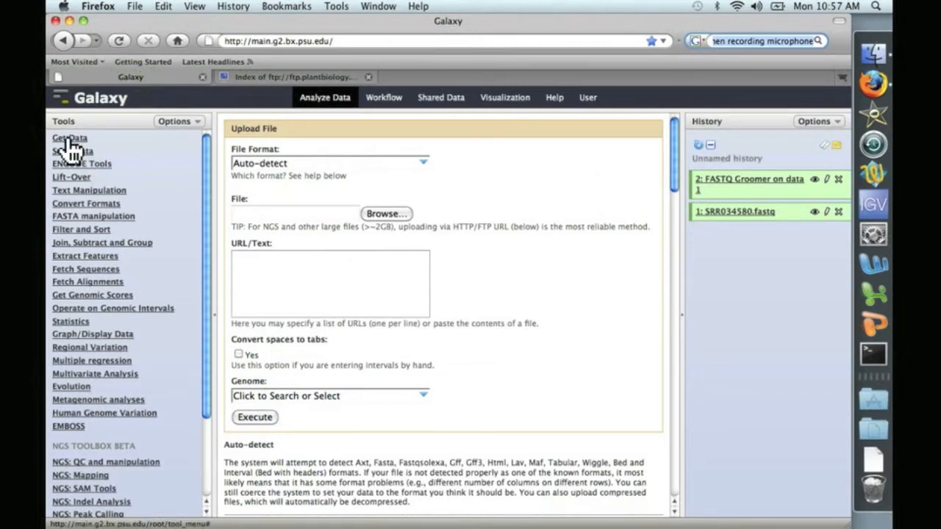
{"action": "left_click", "coordinate": [69, 138]}
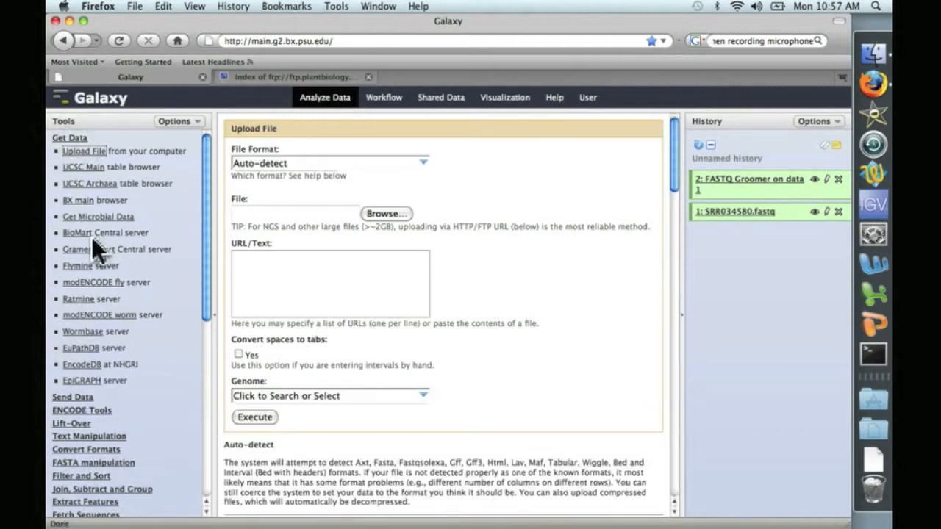
{"action": "left_click", "coordinate": [330, 283]}
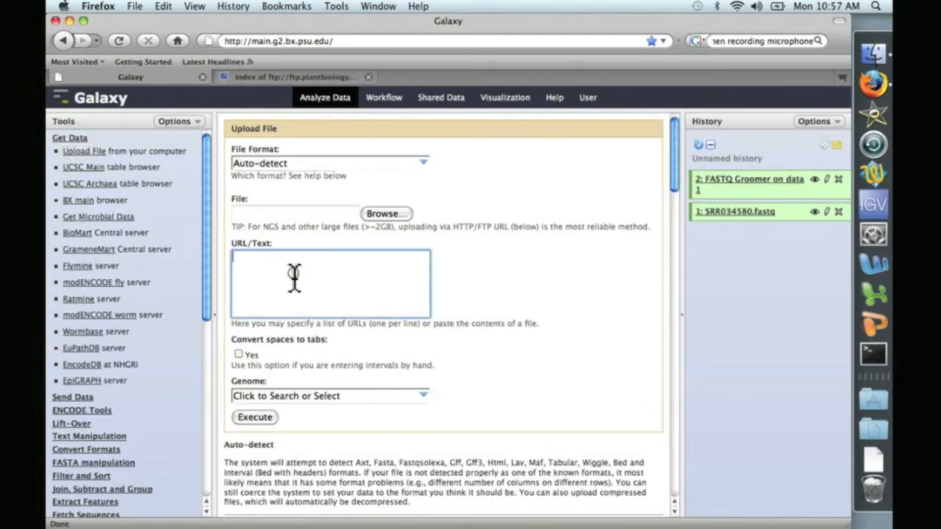
{"action": "type", "text": "ftp://ftp.plantbiology.msu.edu/pub/data/Eukaryotic_Projects/o_sativa/annotation_dbs/pseudomolecules/version_6.1/all.dir/all.cDNA"}
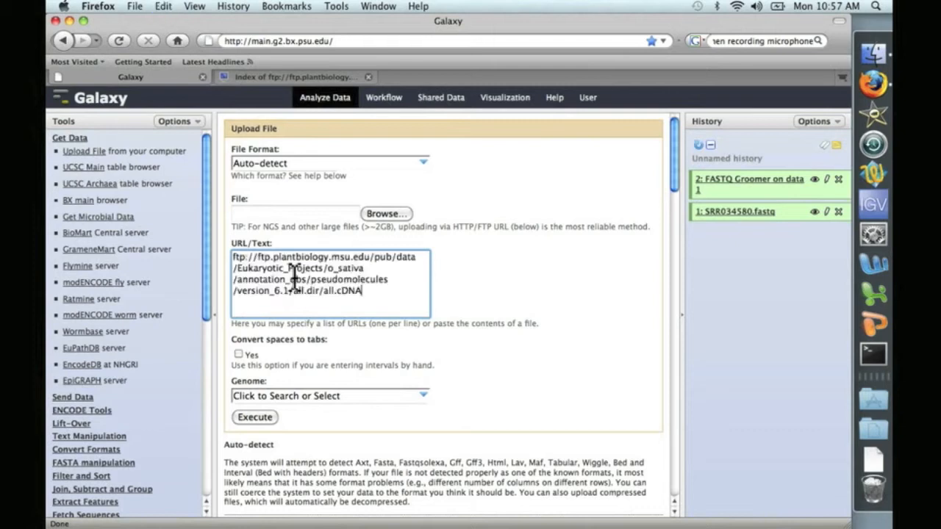
{"action": "mouse_move", "coordinate": [390, 397]}
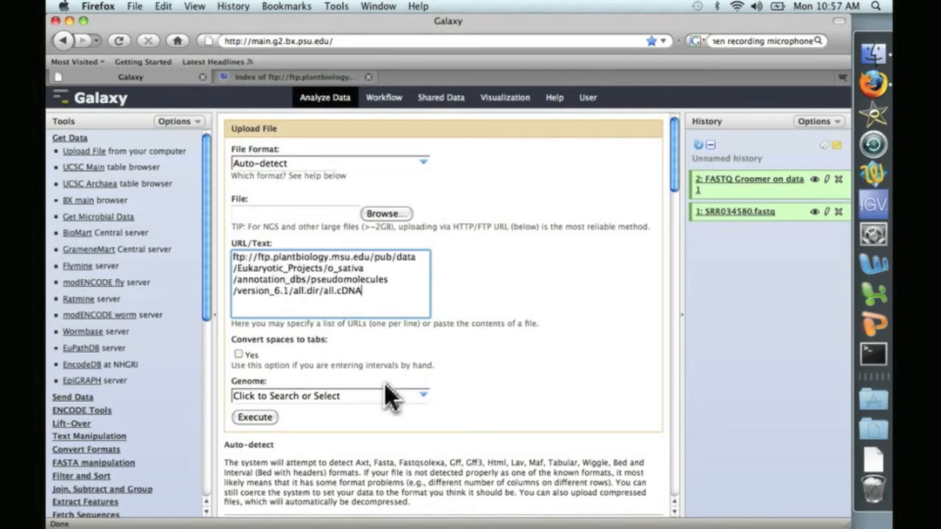
{"action": "left_click", "coordinate": [254, 417]}
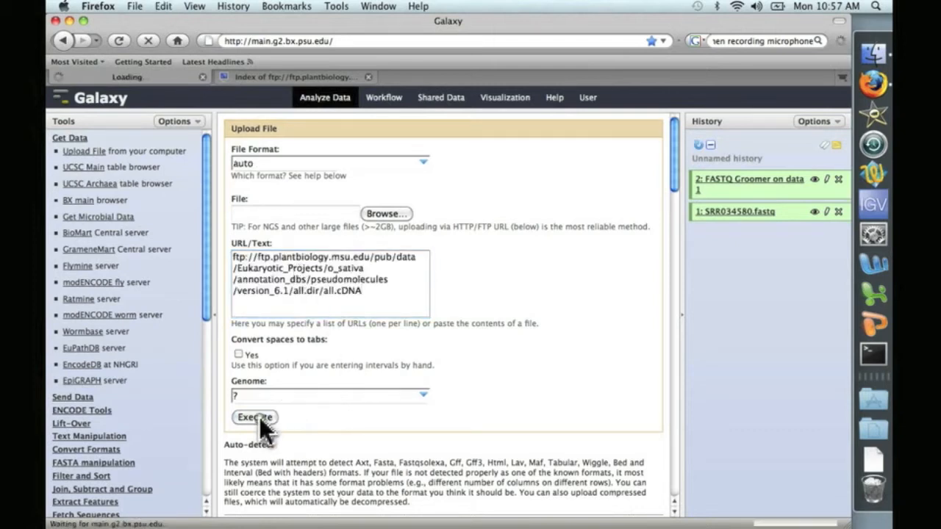
Step: Confirm the all.cDNA upload job so it lands as dataset 3 in the history
{"action": "left_click", "coordinate": [254, 418]}
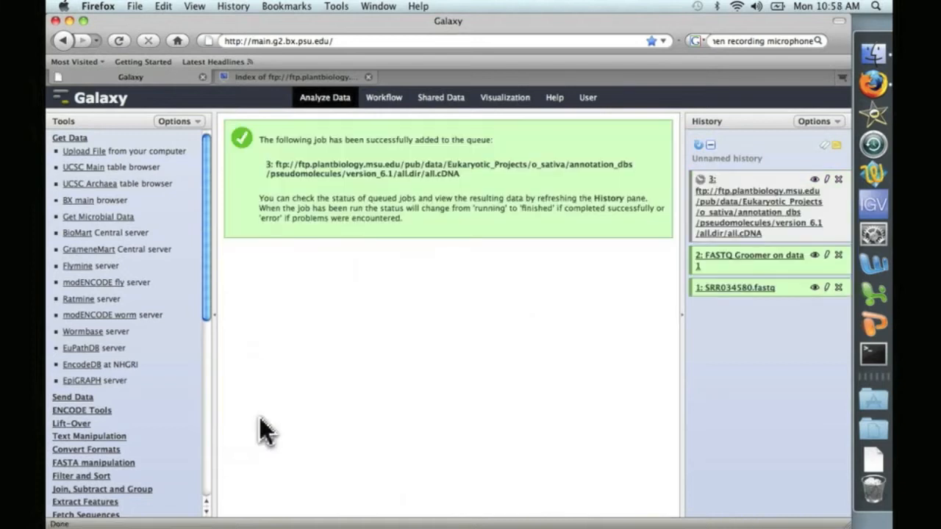
{"action": "mouse_move", "coordinate": [578, 285]}
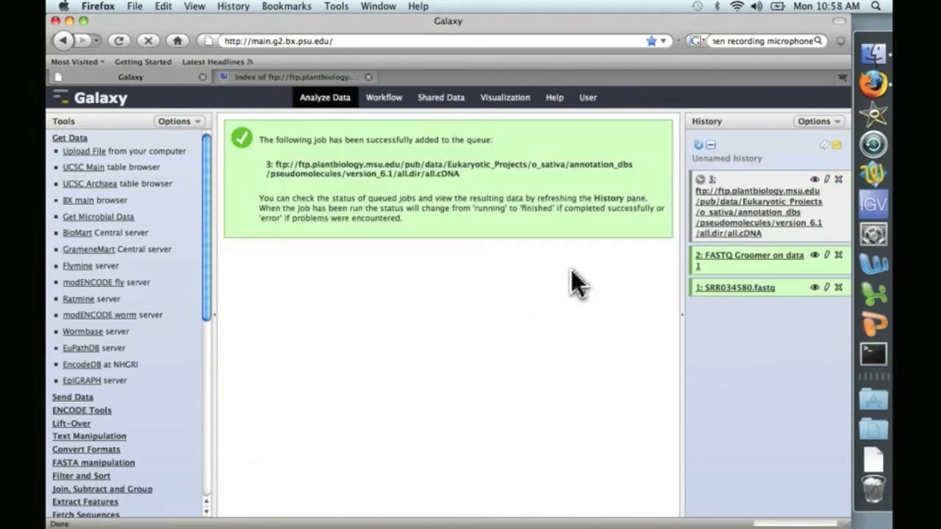
{"action": "mouse_move", "coordinate": [477, 316]}
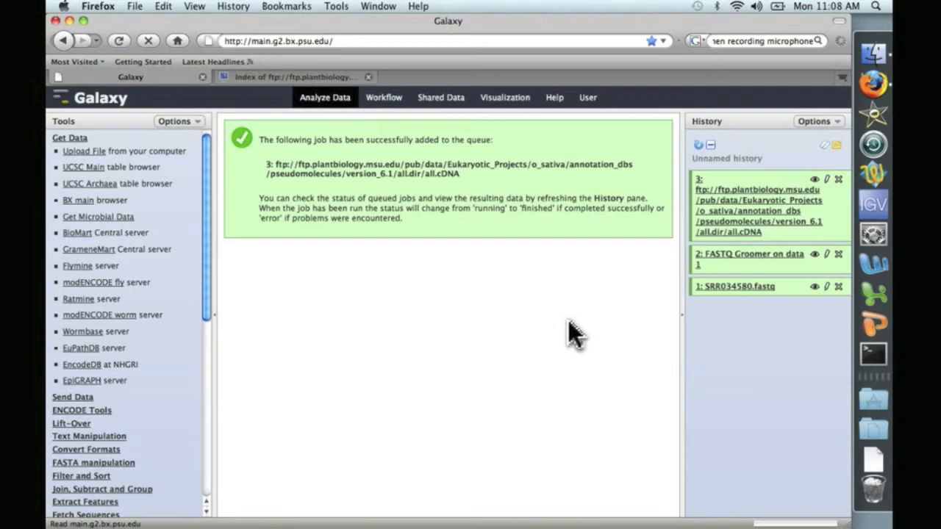
{"action": "mouse_move", "coordinate": [696, 367]}
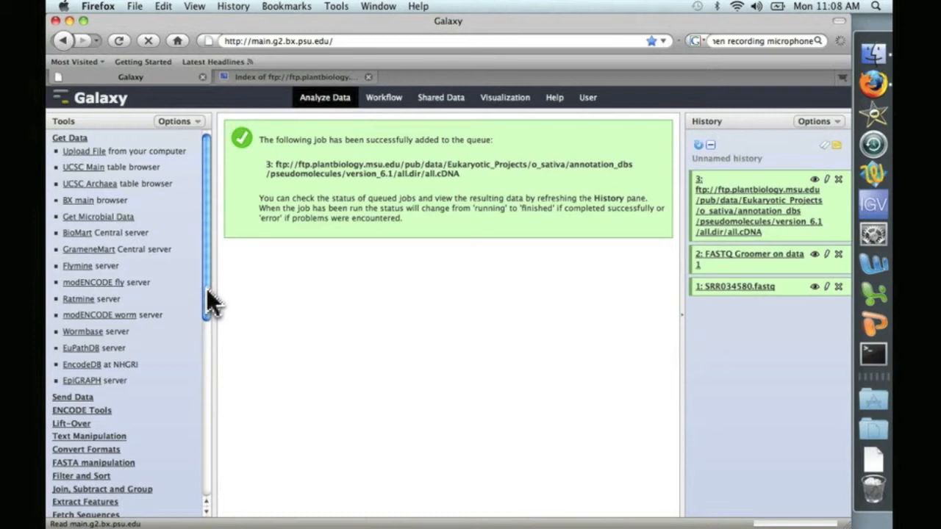
Step: Scroll down the Tools panel toward the NGS: Mapping section
{"action": "scroll", "scroll_direction": "down", "scroll_amount": 3}
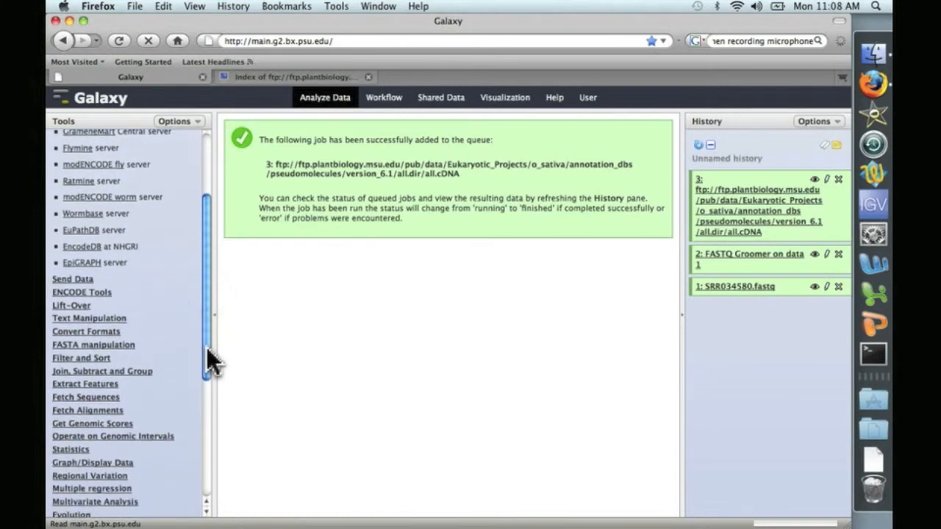
{"action": "scroll", "scroll_direction": "down", "scroll_amount": 3}
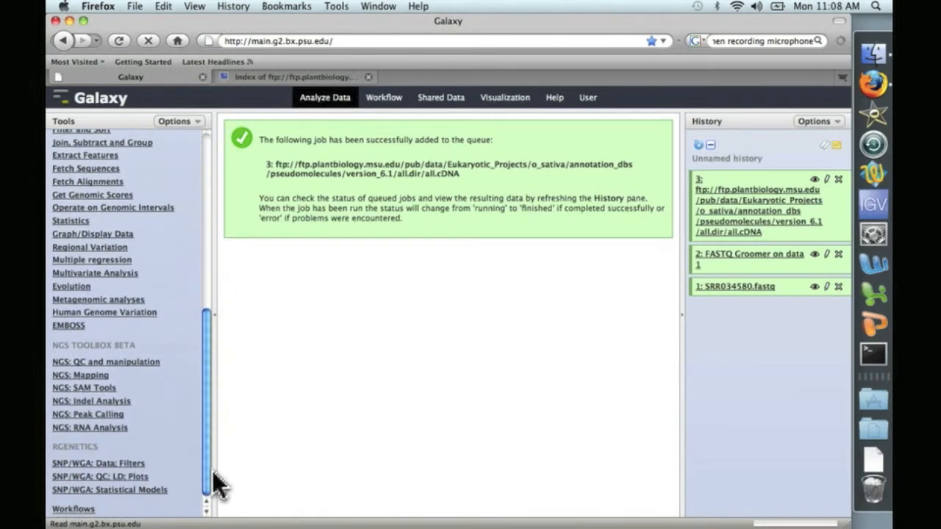
{"action": "mouse_move", "coordinate": [84, 377]}
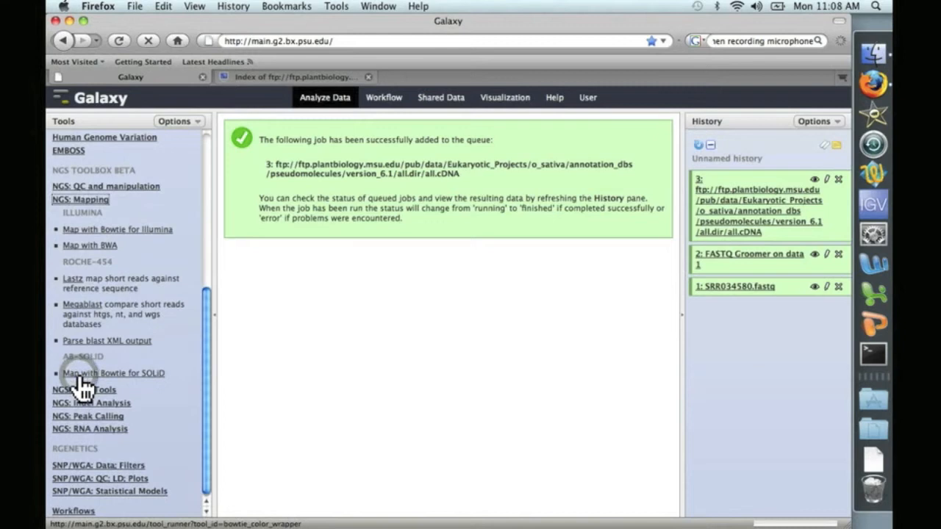
{"action": "mouse_move", "coordinate": [184, 254]}
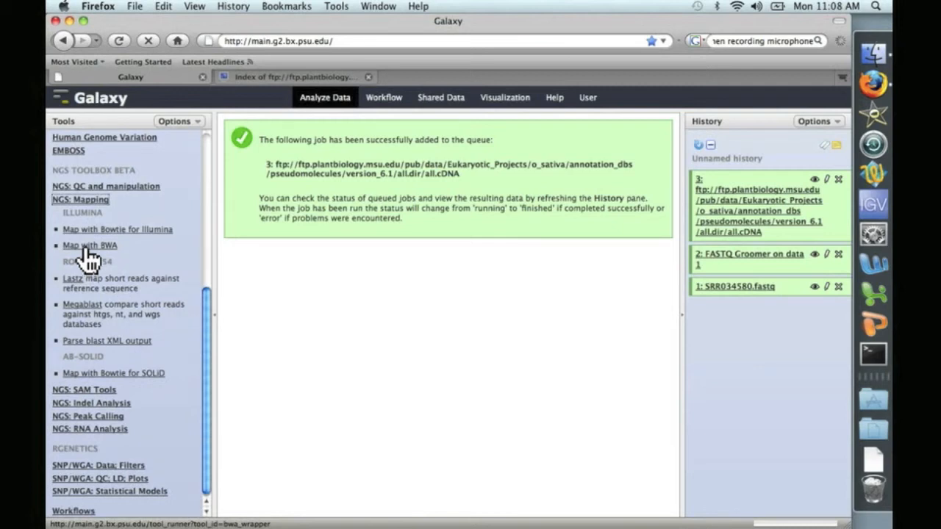
Step: Open the Map with BWA form and expand the reference genome source choices
{"action": "left_click", "coordinate": [89, 244]}
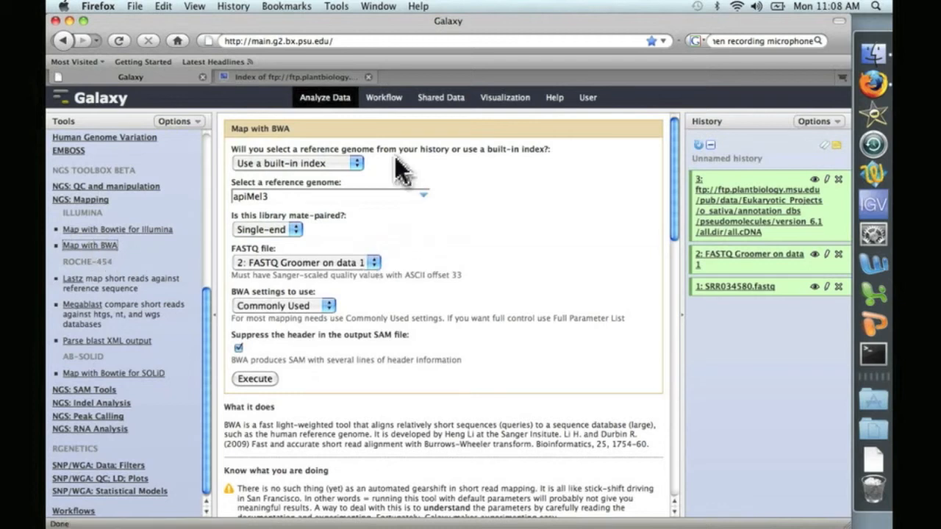
{"action": "mouse_move", "coordinate": [390, 187]}
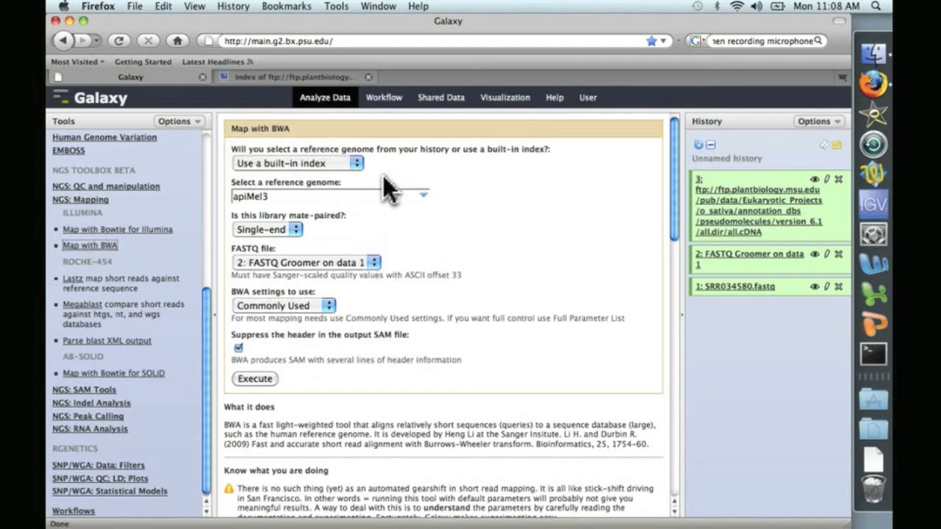
{"action": "mouse_move", "coordinate": [386, 191]}
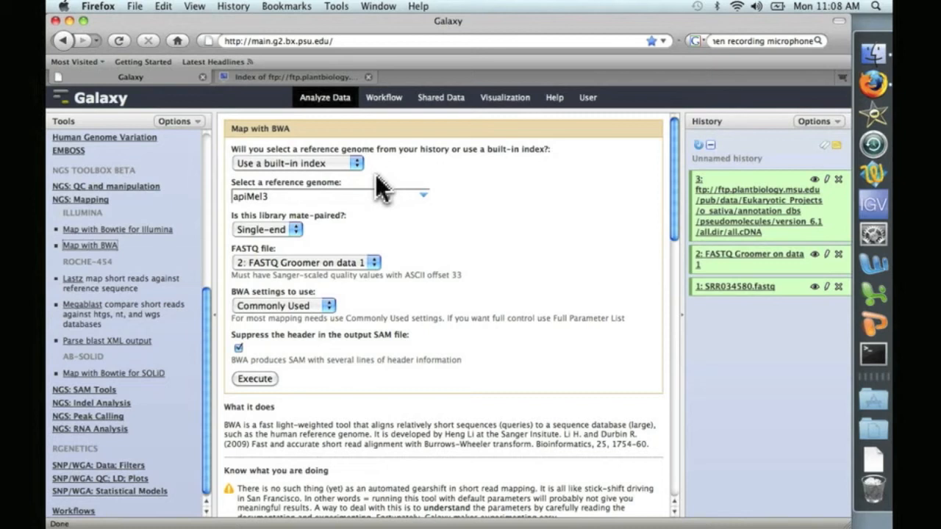
{"action": "mouse_move", "coordinate": [610, 228]}
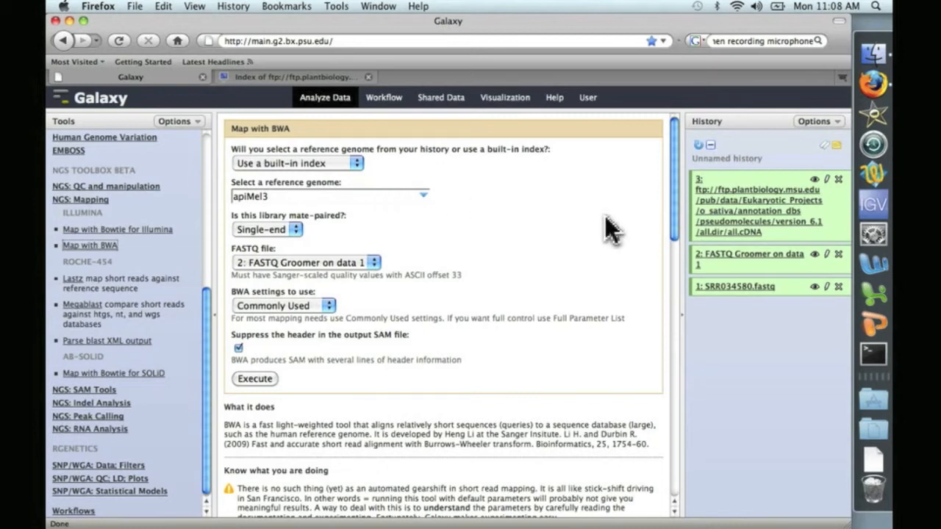
{"action": "mouse_move", "coordinate": [478, 208]}
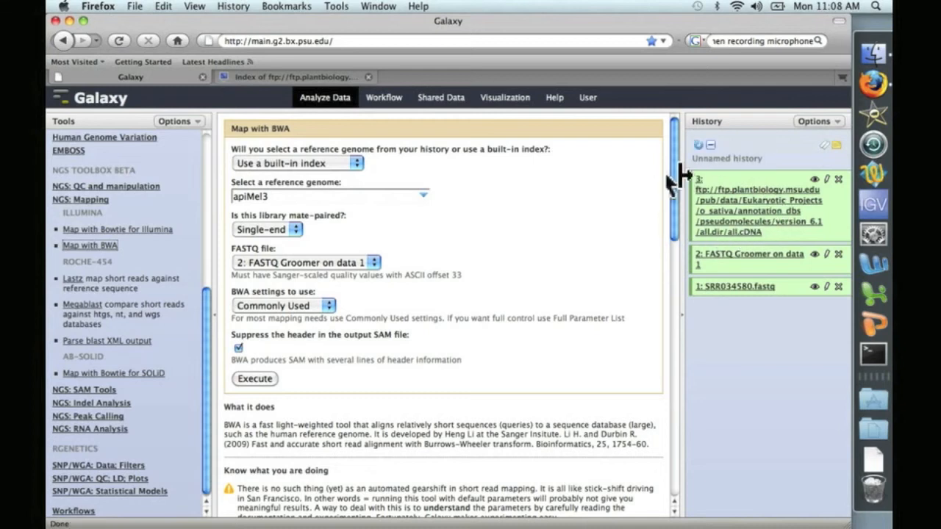
{"action": "left_click", "coordinate": [297, 162]}
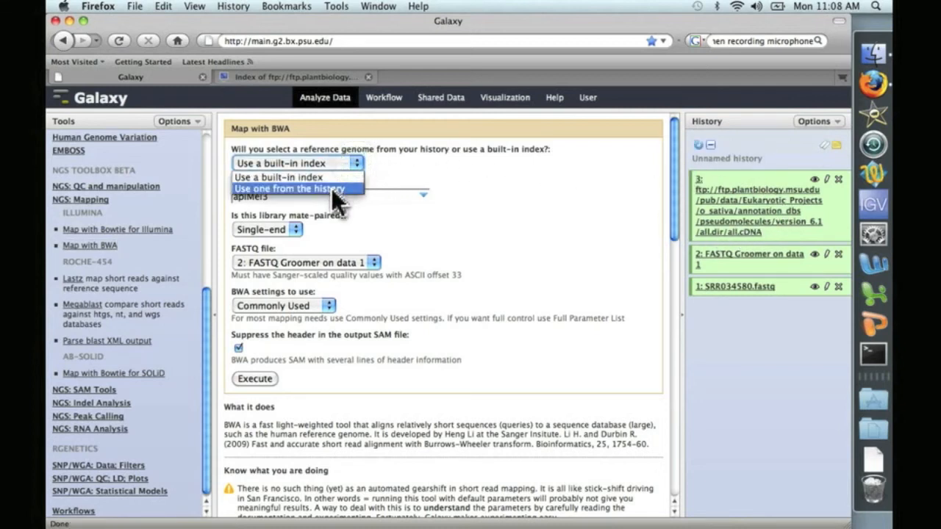
Step: Set the reference to 'Use one from the history' with dataset 3 all.cDNA
{"action": "left_click", "coordinate": [290, 188]}
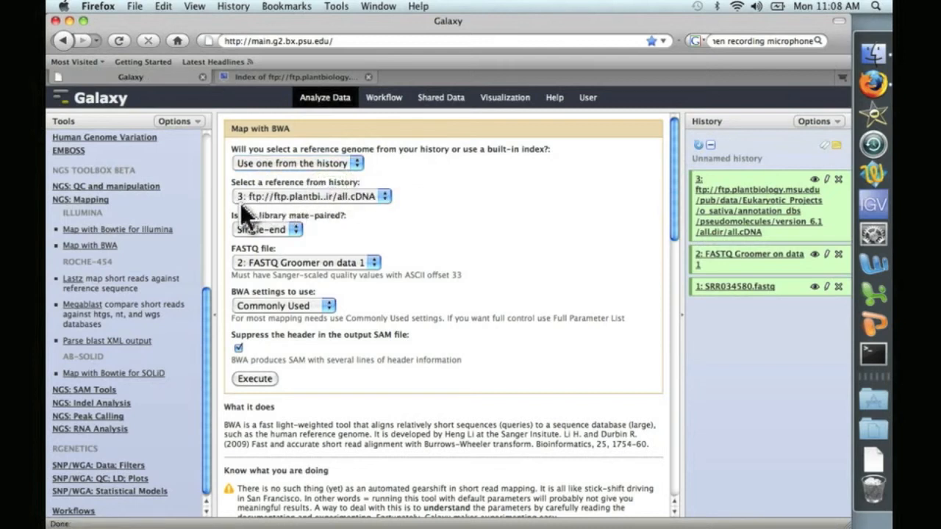
{"action": "mouse_move", "coordinate": [540, 253]}
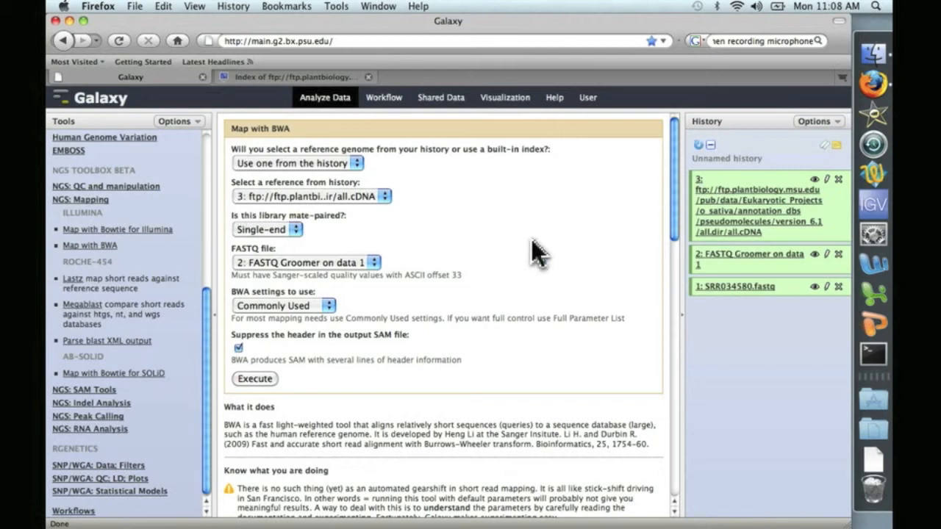
{"action": "mouse_move", "coordinate": [696, 190]}
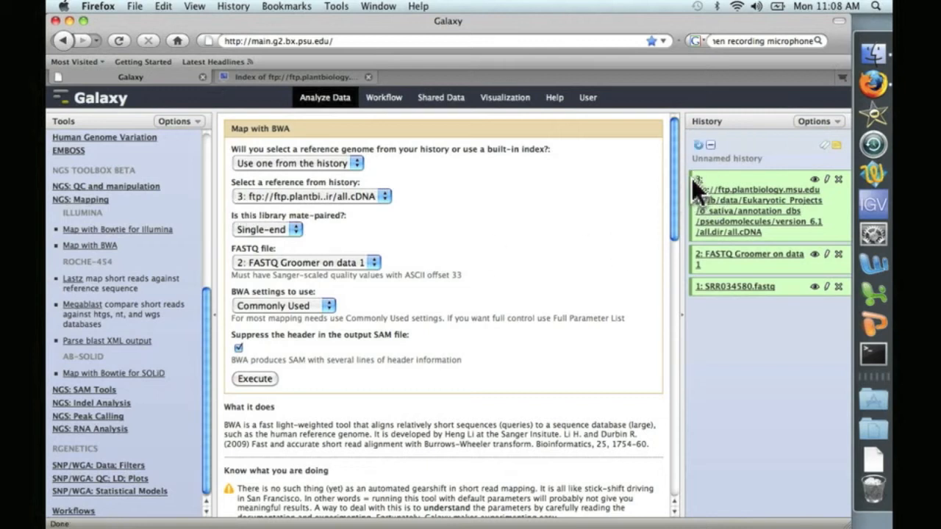
{"action": "mouse_move", "coordinate": [290, 243]}
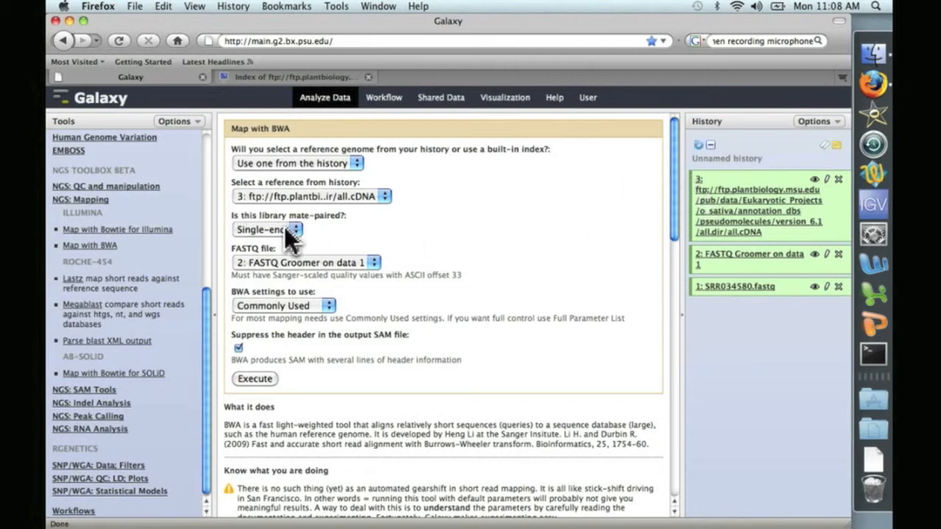
{"action": "mouse_move", "coordinate": [301, 253]}
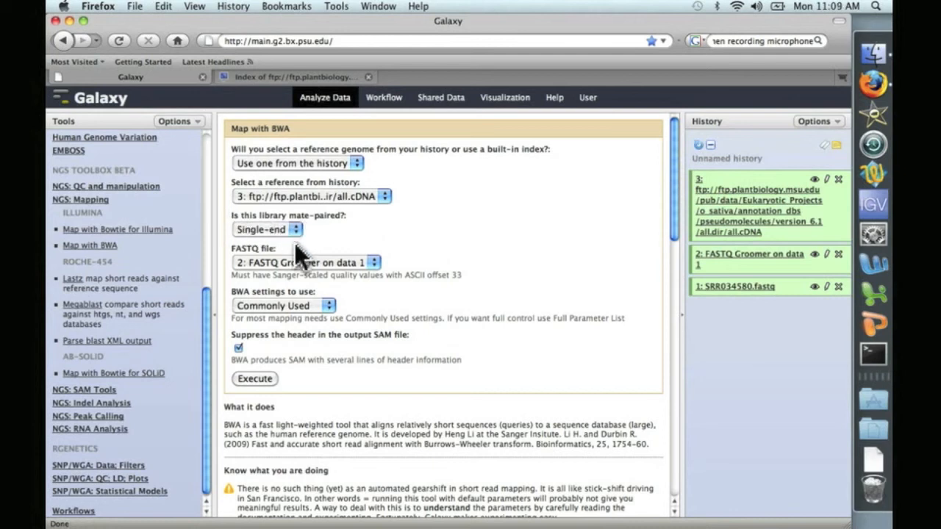
{"action": "mouse_move", "coordinate": [287, 253]}
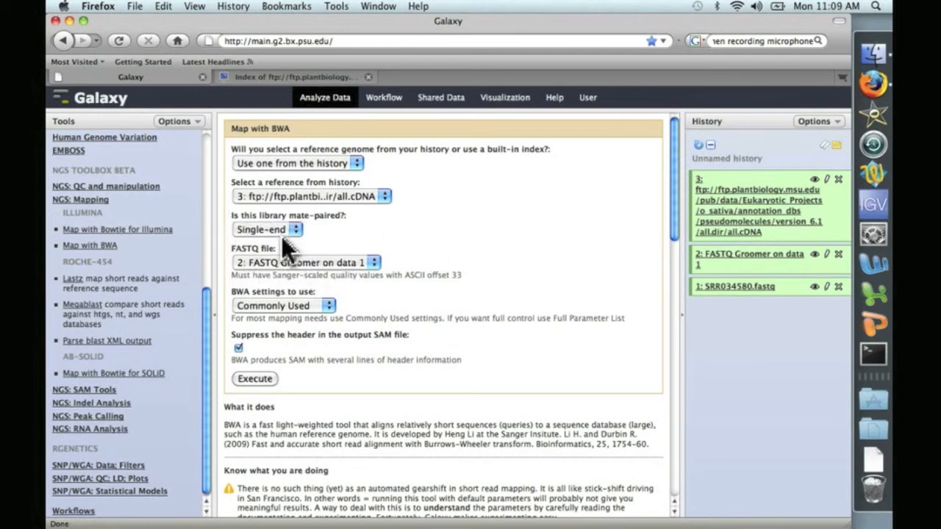
{"action": "mouse_move", "coordinate": [301, 261]}
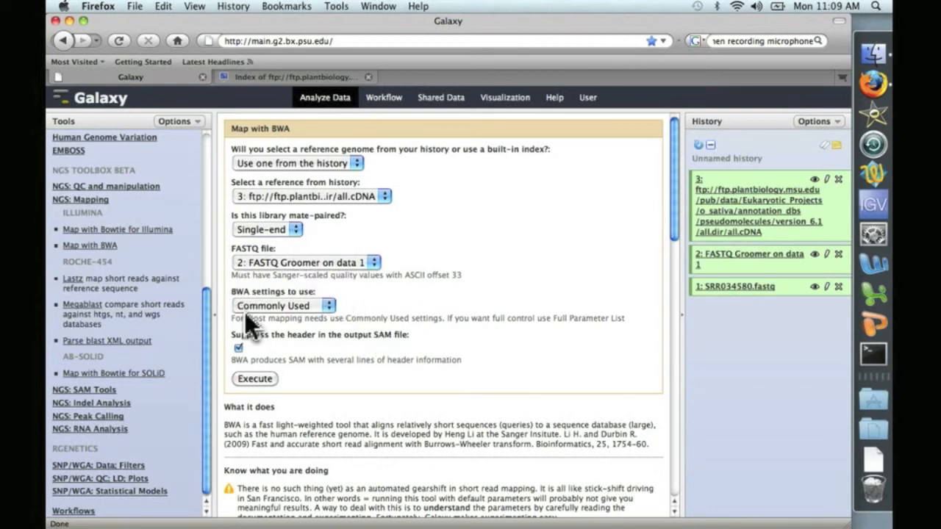
{"action": "mouse_move", "coordinate": [241, 316]}
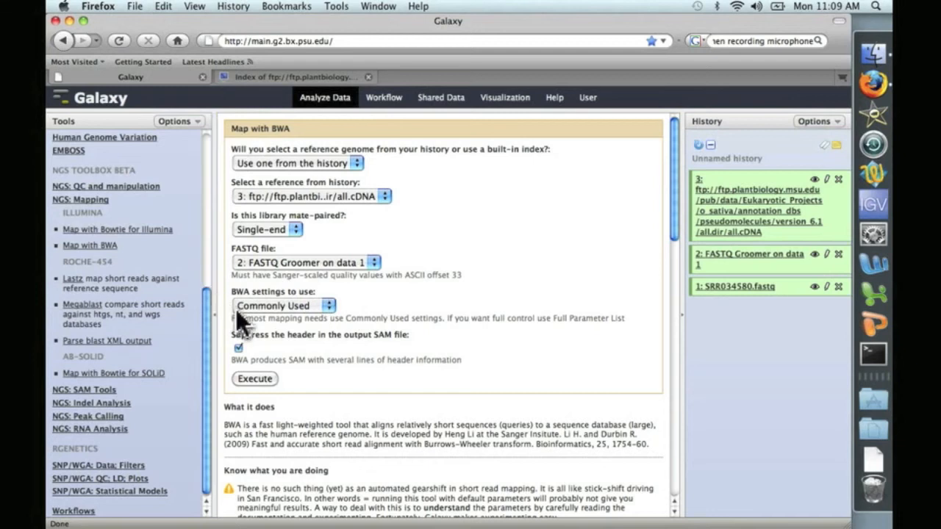
Step: Switch BWA settings to Full Parameter List and review edit distance, gap and mismatch penalties
{"action": "left_click", "coordinate": [284, 305]}
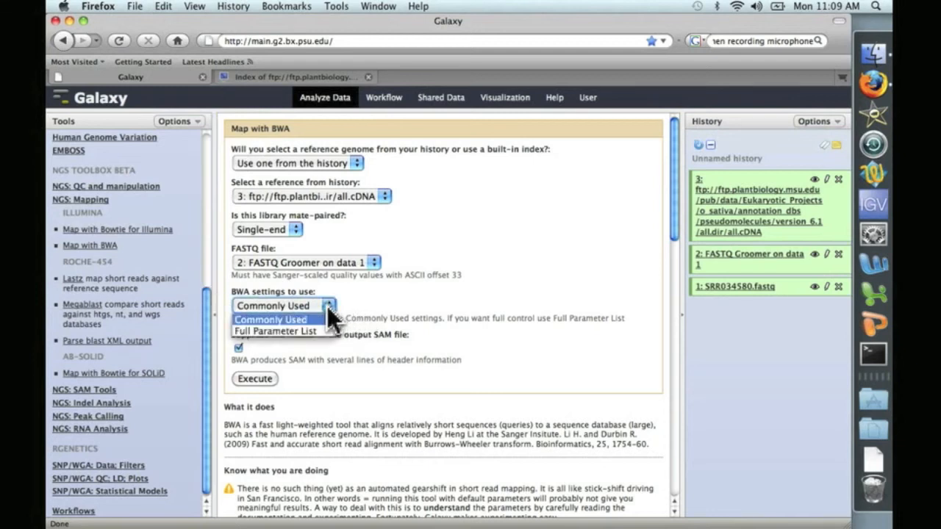
{"action": "left_click", "coordinate": [274, 331]}
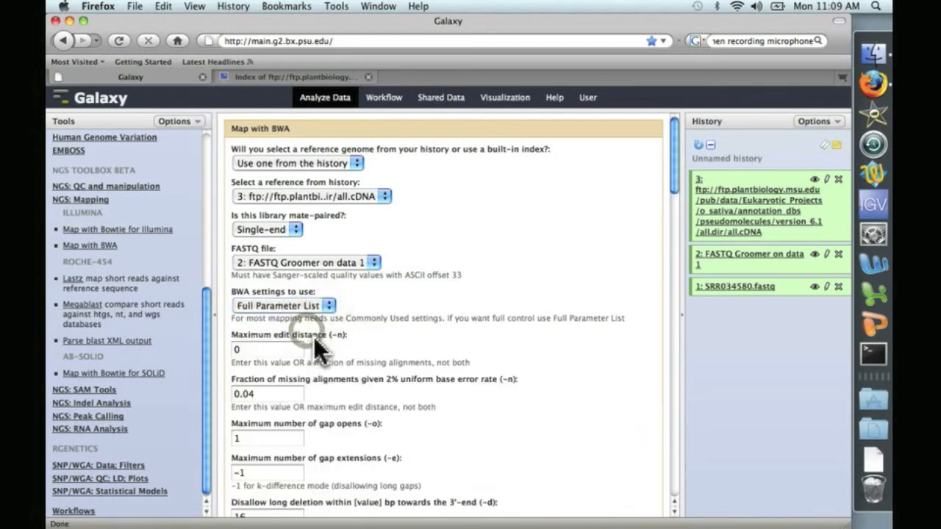
{"action": "scroll", "scroll_direction": "down", "scroll_amount": 3}
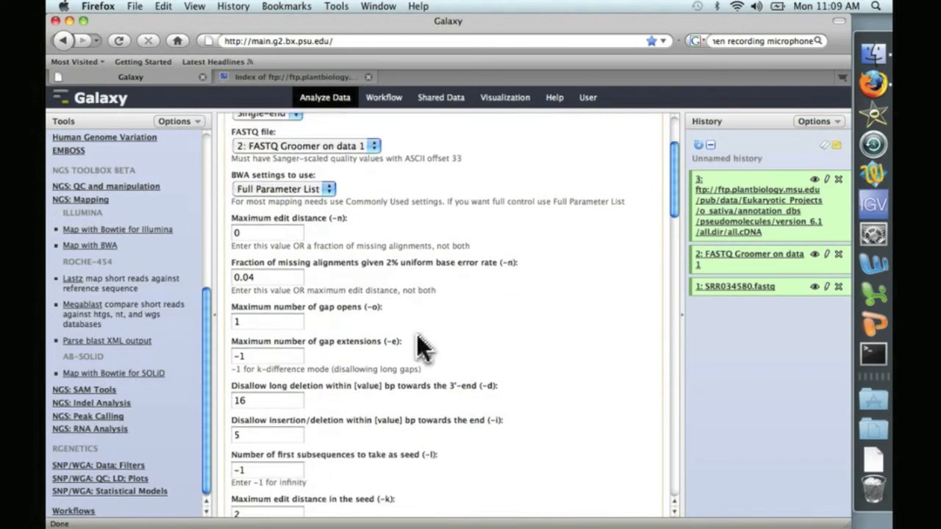
{"action": "scroll", "scroll_direction": "down", "scroll_amount": 3}
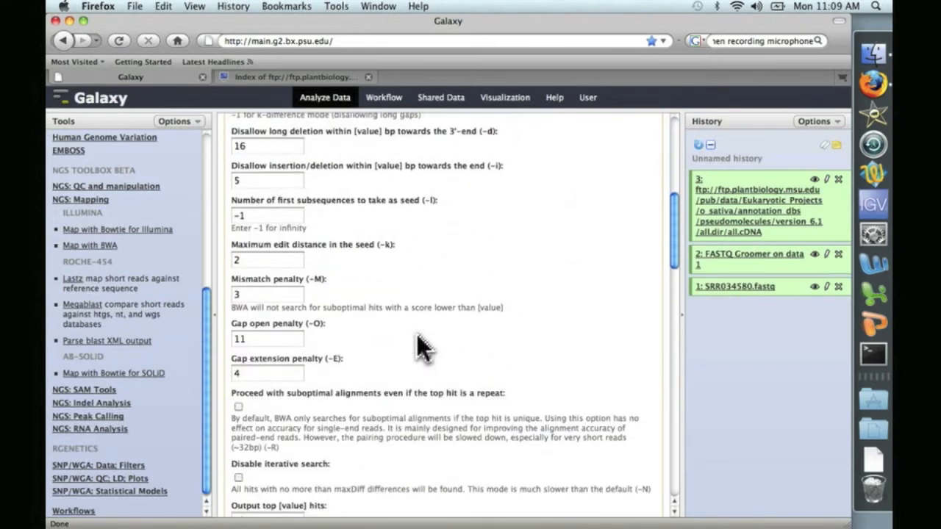
{"action": "mouse_move", "coordinate": [301, 231]}
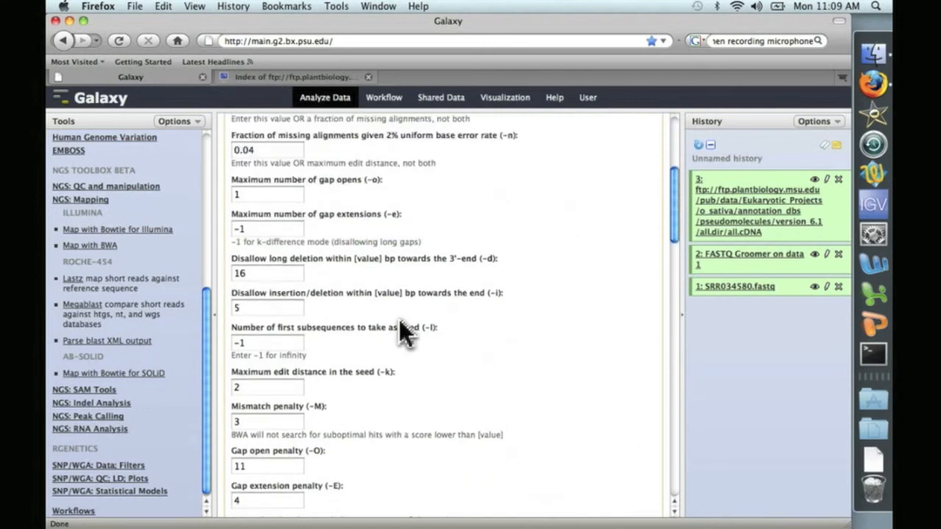
{"action": "left_click", "coordinate": [329, 221]}
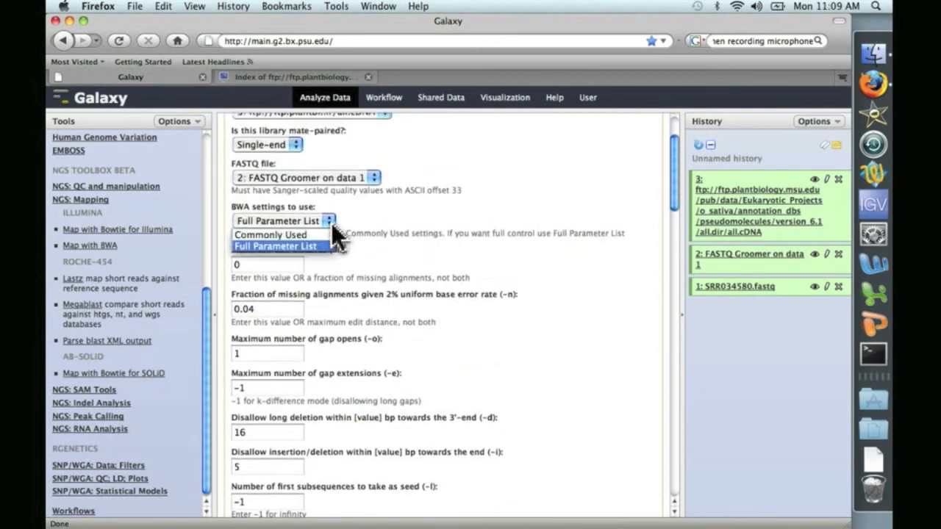
Step: Return BWA settings to Commonly Used and run mapping of data 2 against data 3
{"action": "left_click", "coordinate": [270, 234]}
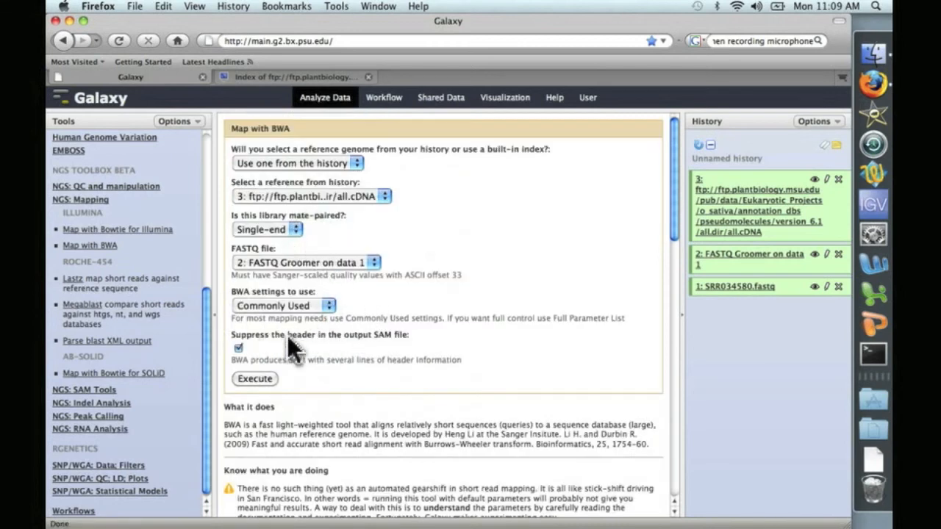
{"action": "mouse_move", "coordinate": [309, 368]}
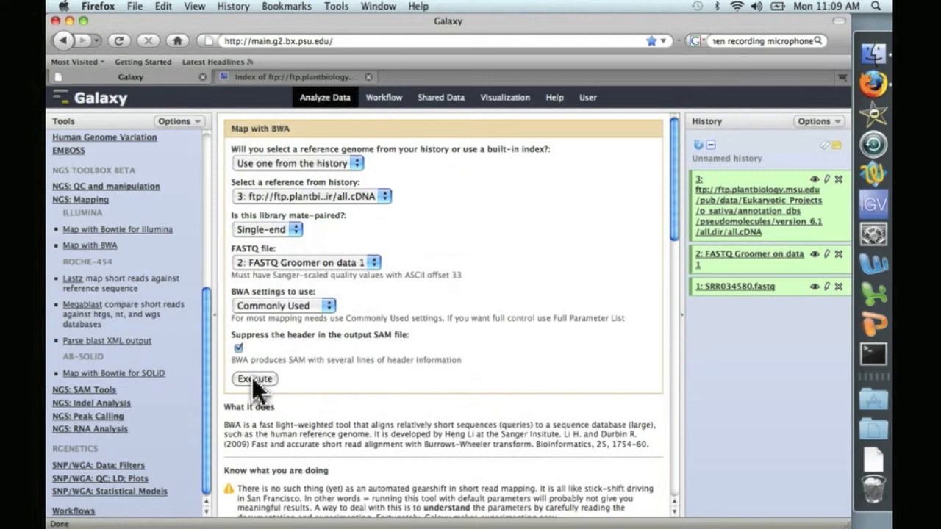
{"action": "left_click", "coordinate": [254, 378]}
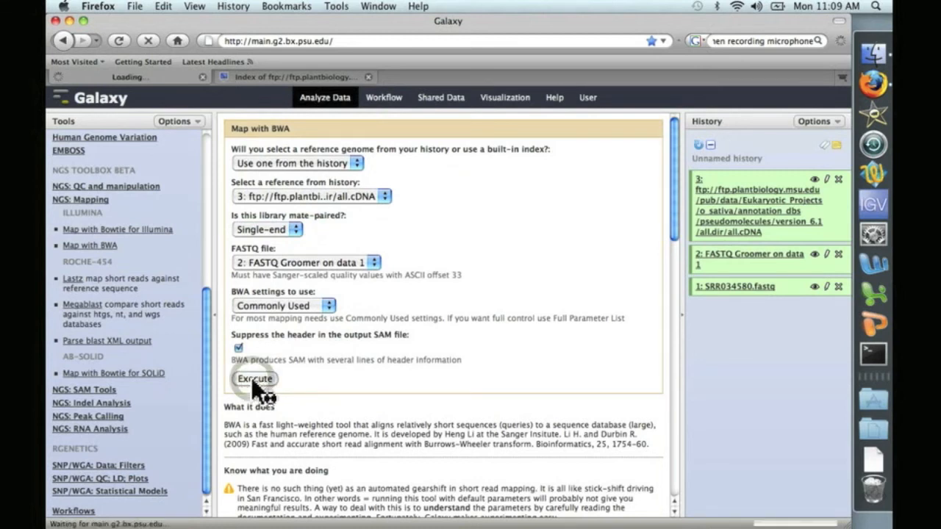
{"action": "left_click", "coordinate": [255, 379]}
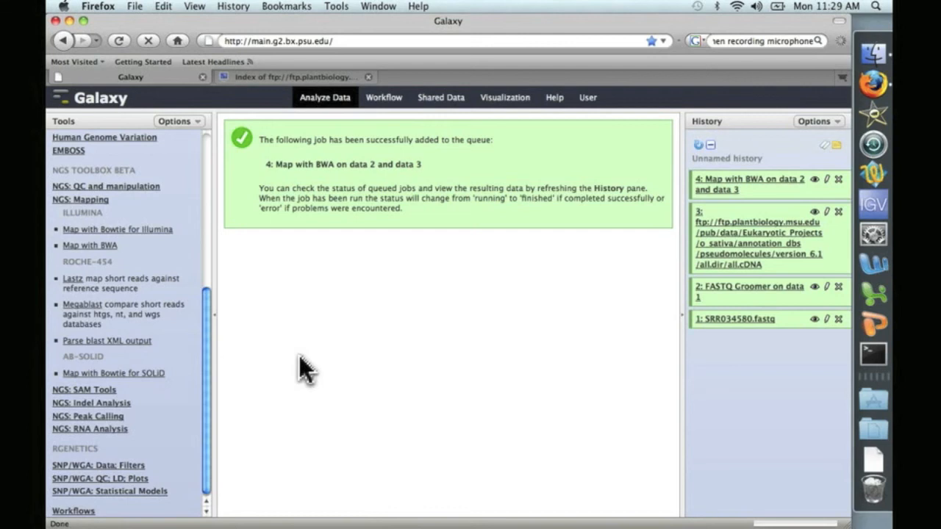
{"action": "mouse_move", "coordinate": [694, 221]}
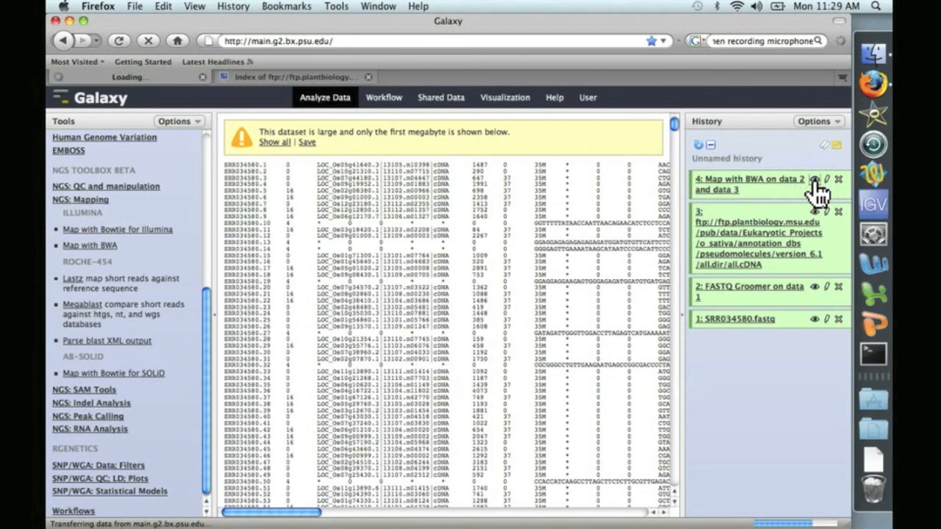
{"action": "mouse_move", "coordinate": [425, 250]}
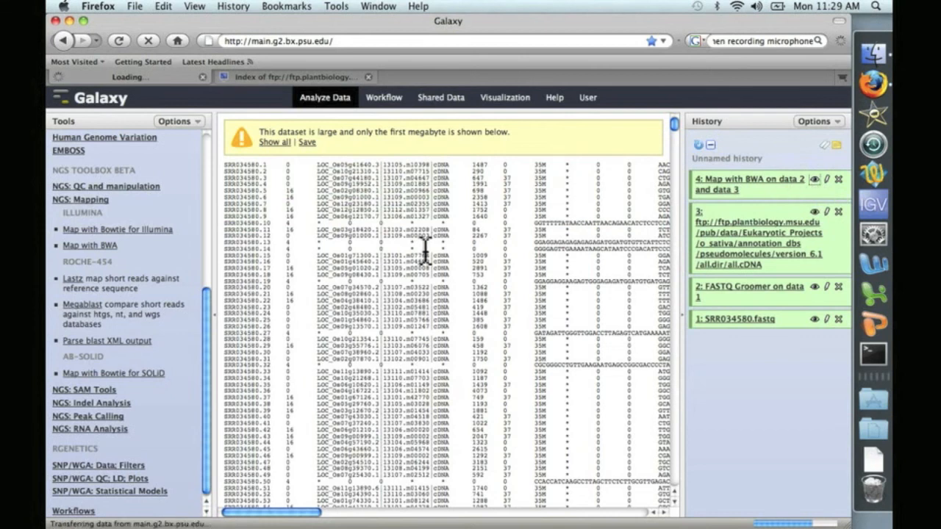